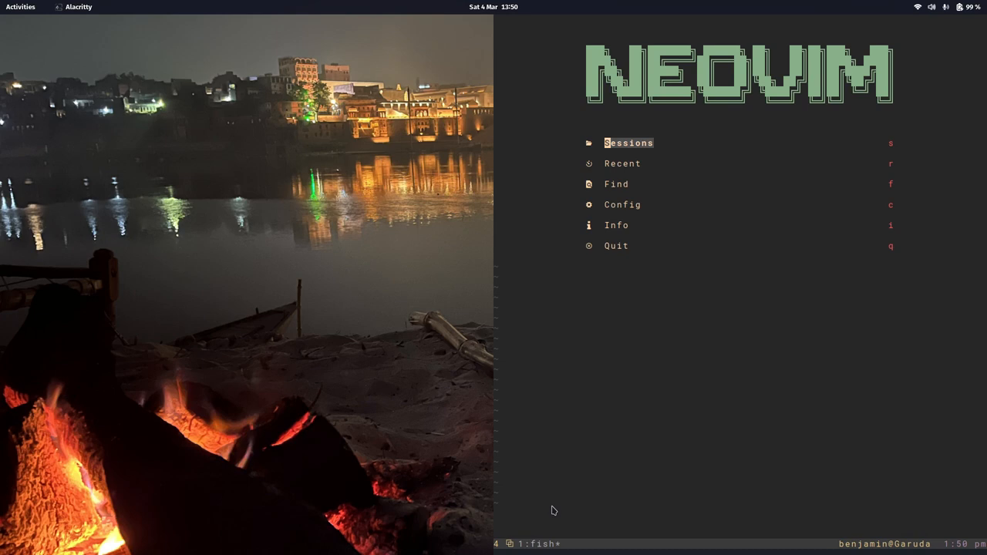
Open Test.tex from the Neovim dashboard
left_click(628, 142)
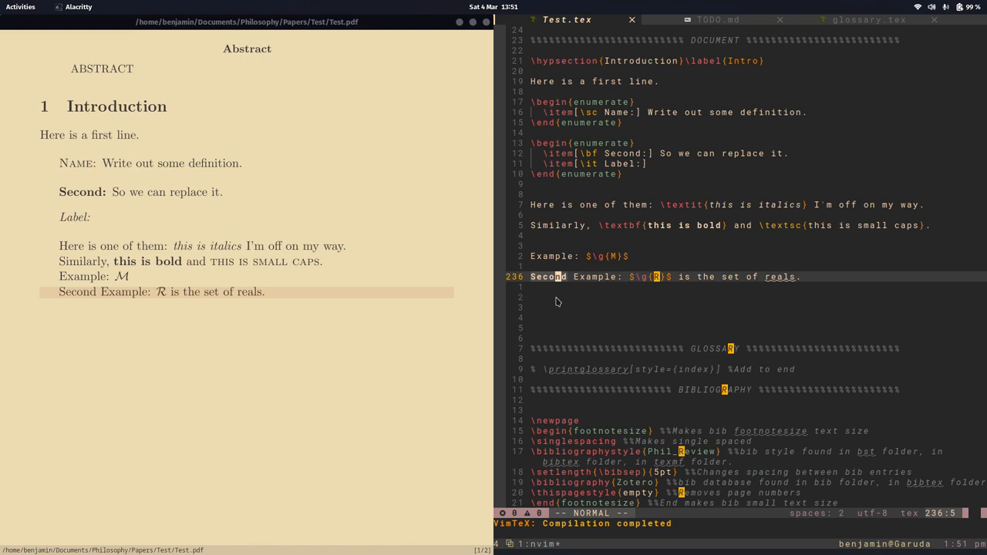
Start visual selection of the first phrase to wrap in a command
key("v")
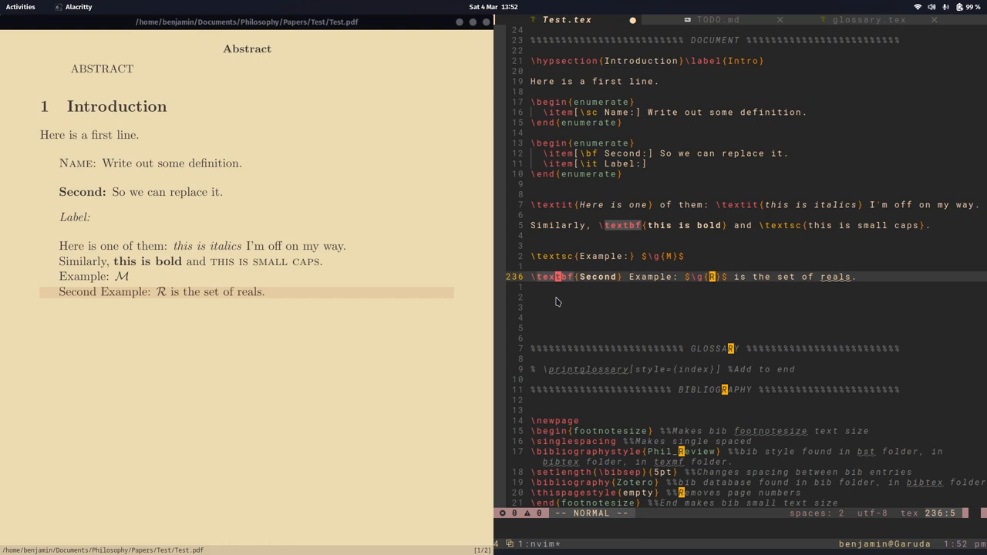
Bring up the which-key command list with the leader key
key("Space")
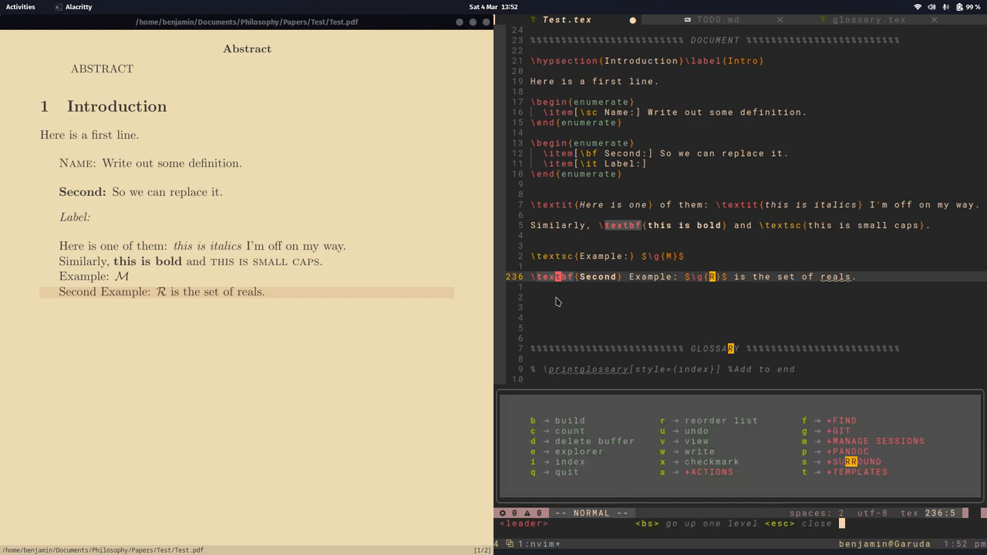
mouse_move(813, 478)
type("it")
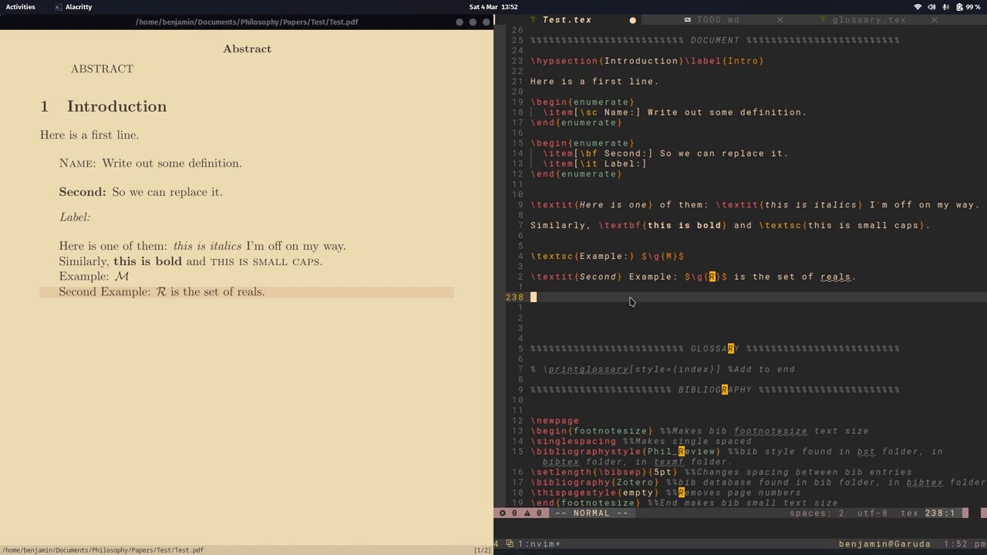
mouse_move(567, 284)
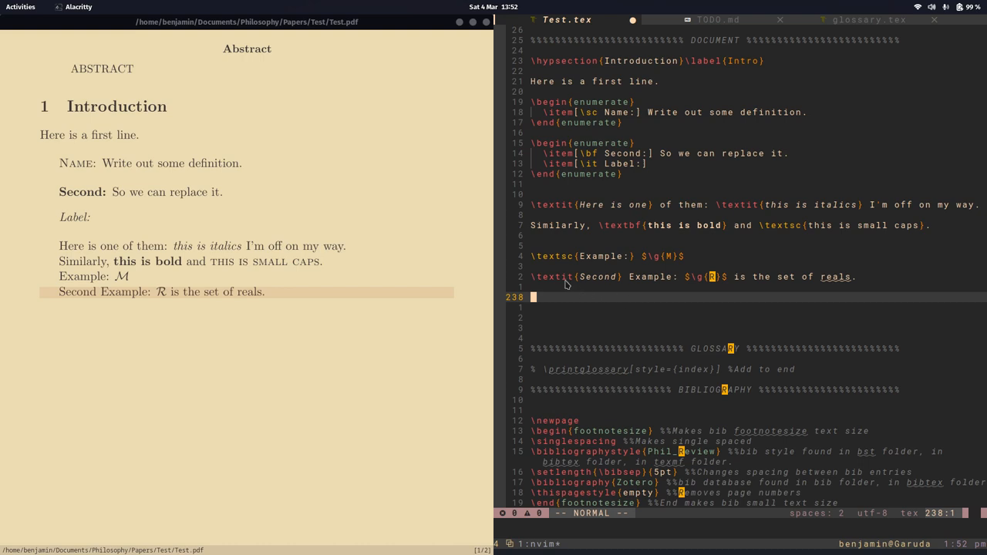
mouse_move(435, 355)
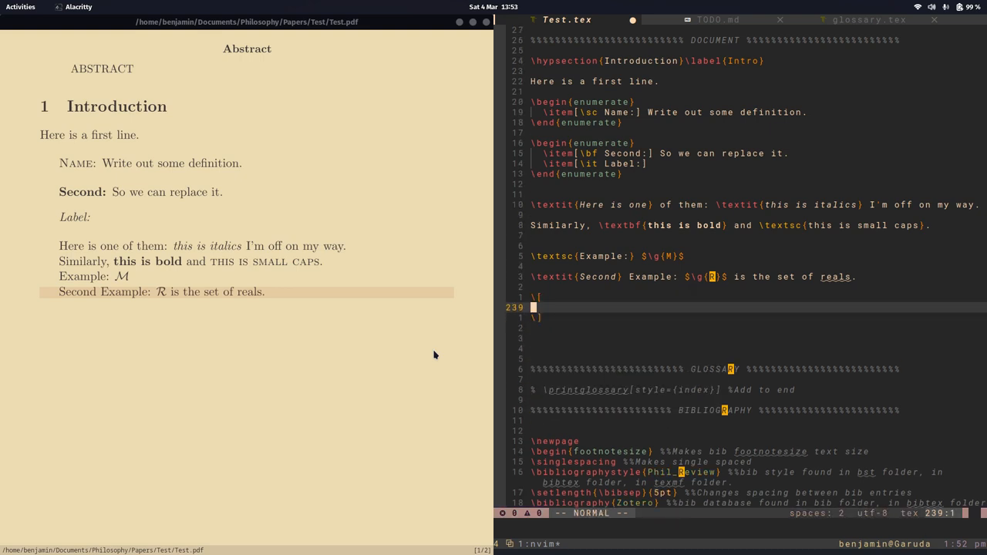
Type the formula's start, \varphi \rightarrow, inside the math block
key("i")
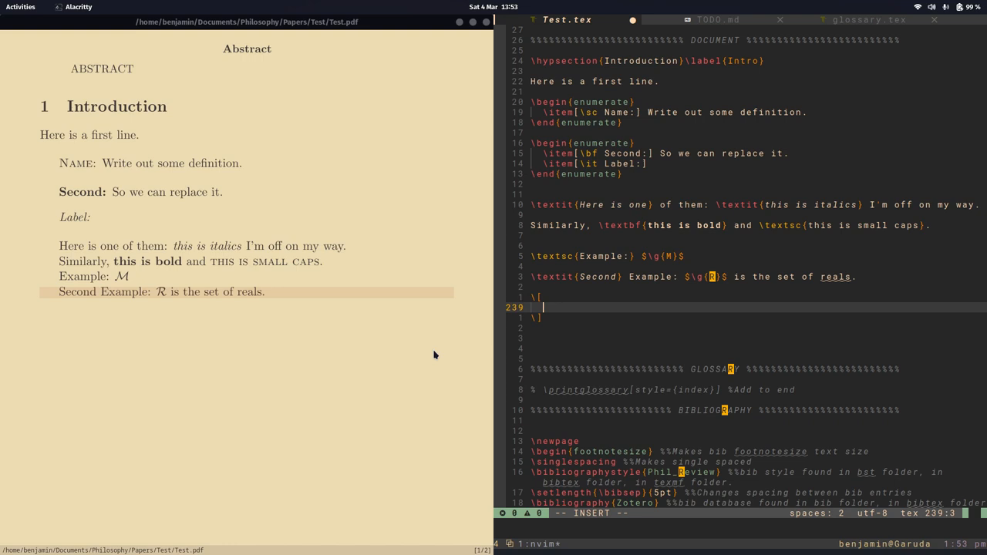
type("\\varp")
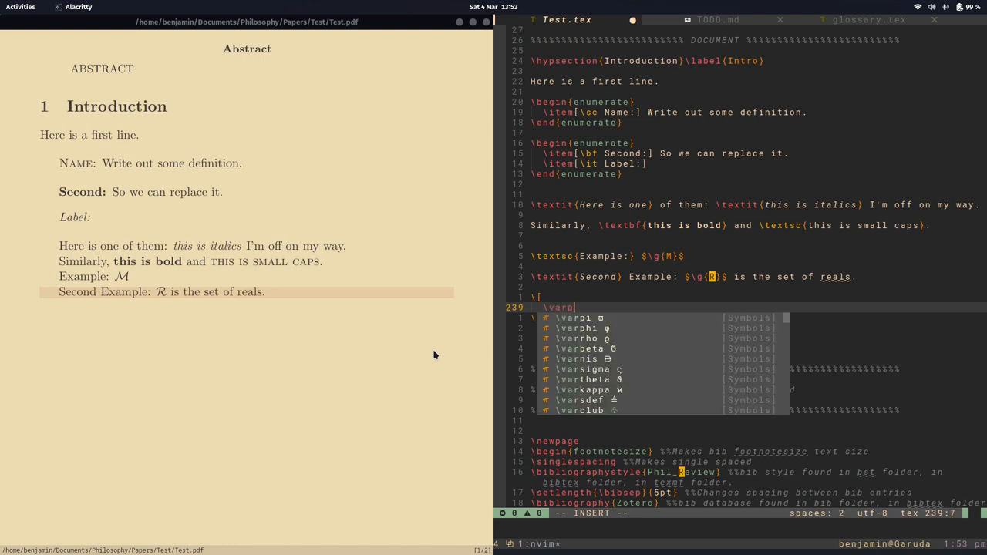
type("hi \\right")
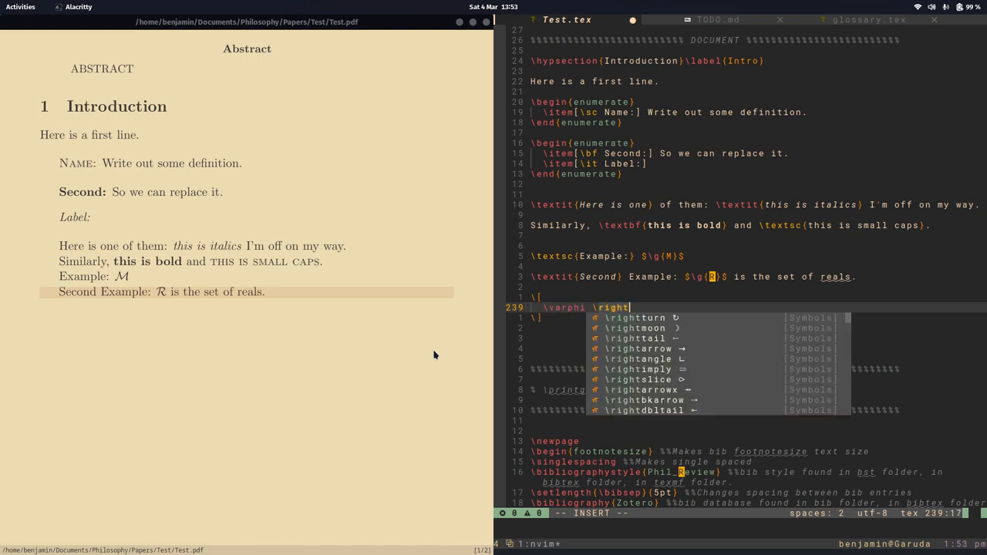
mouse_move(568, 335)
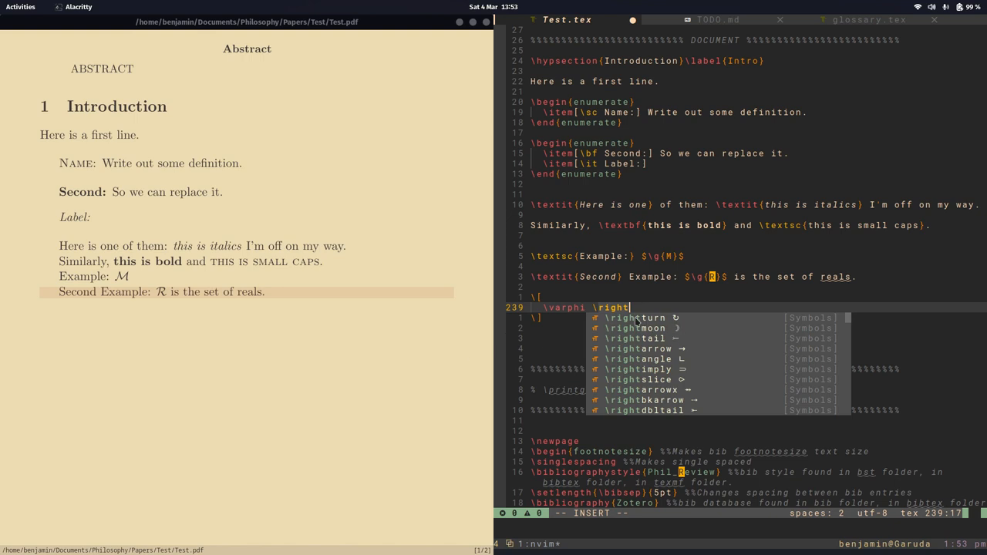
mouse_move(674, 336)
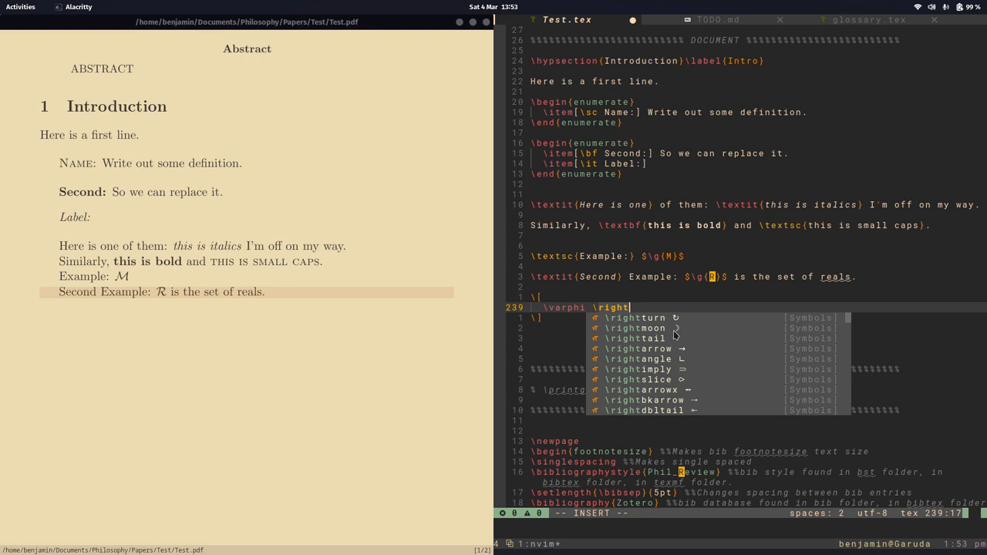
mouse_move(683, 250)
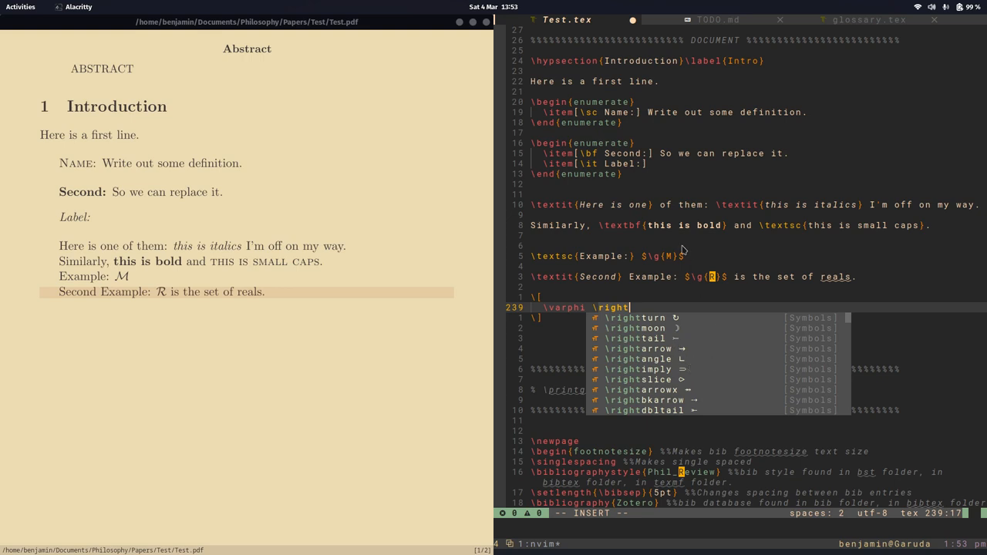
type("arrow (")
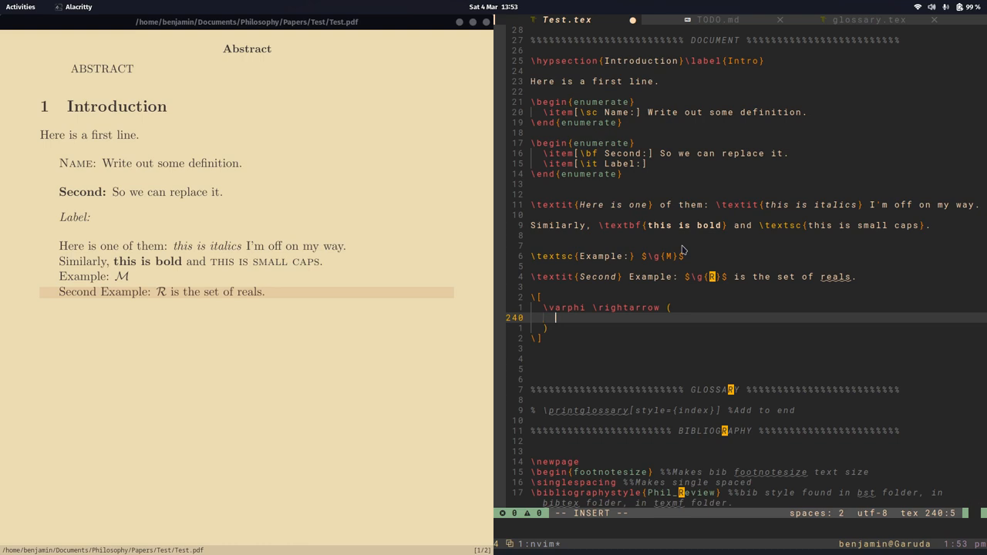
type("\\ps")
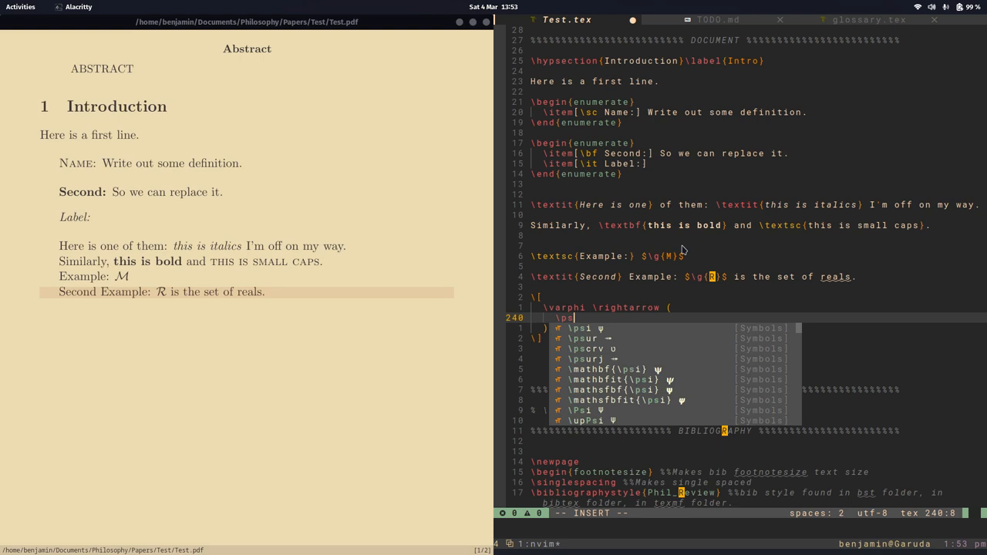
Finish the formula with \psi \wedge [ \chi \vee \omega and leave insert mode
type("\\psi \\wedge")
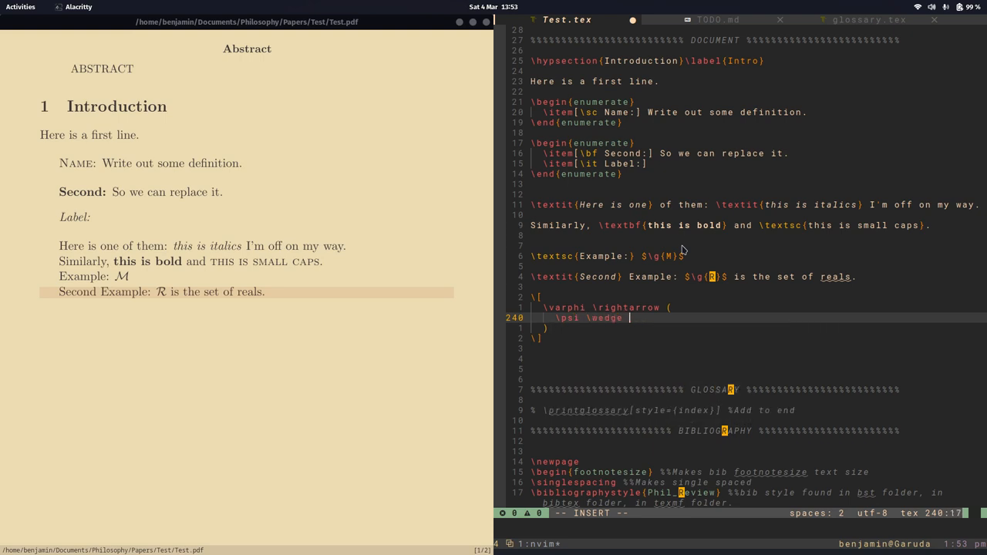
type("[")
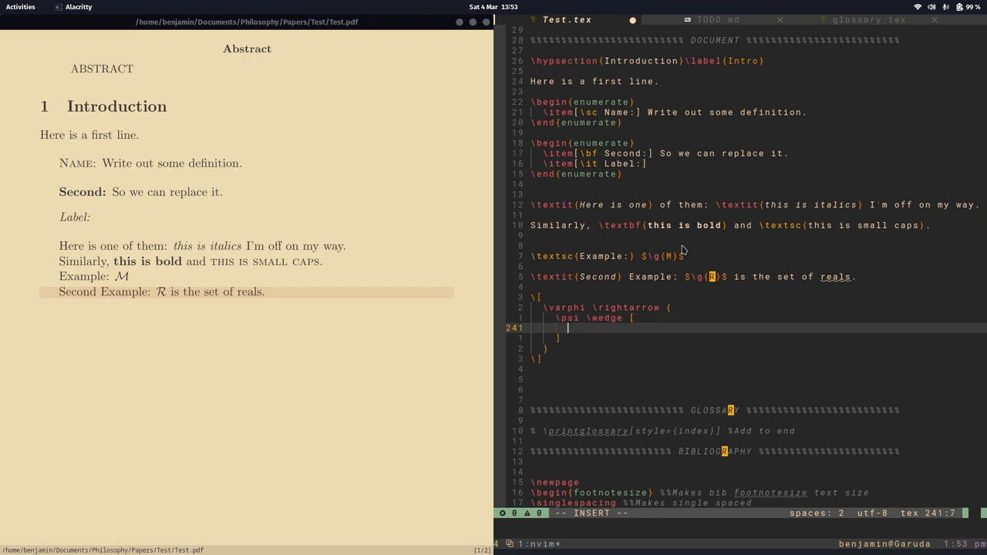
type("\\chi \\vee")
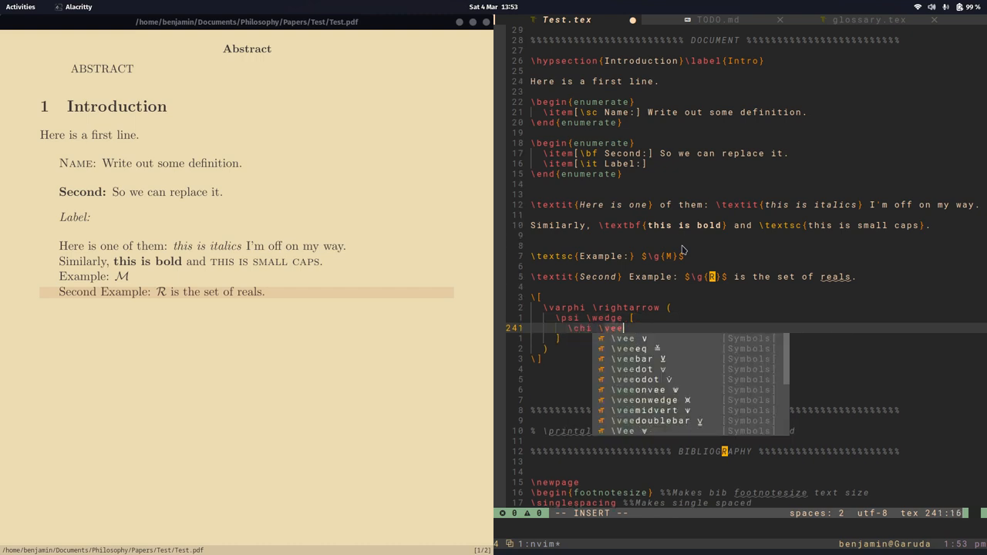
type("\\ome")
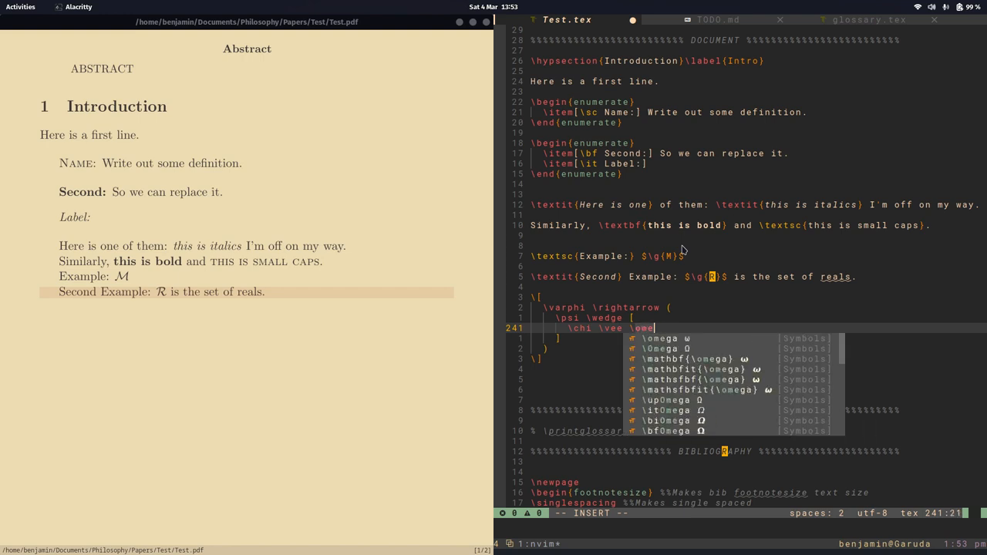
key("Escape")
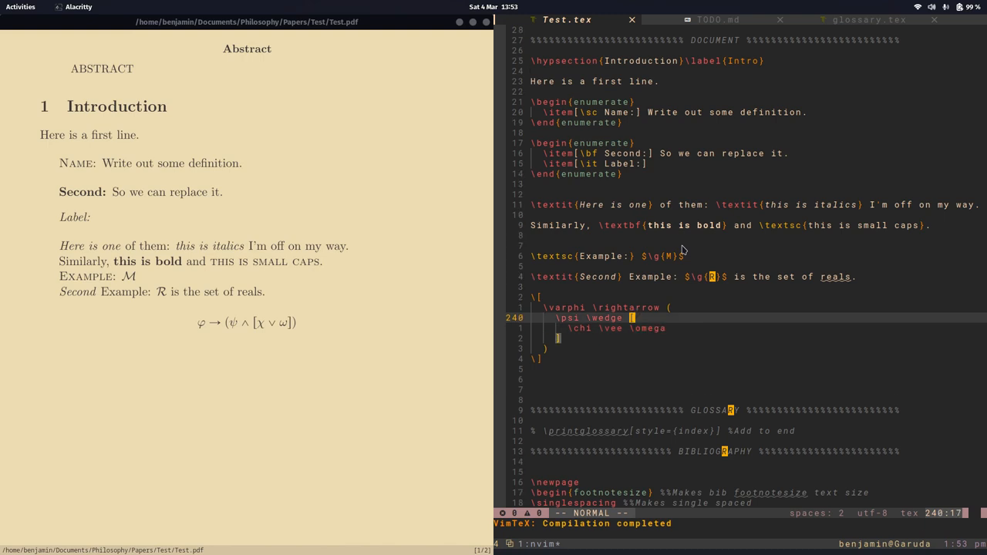
Open the leader menu's surround group to change the brackets around χ ∨ ω
key("space")
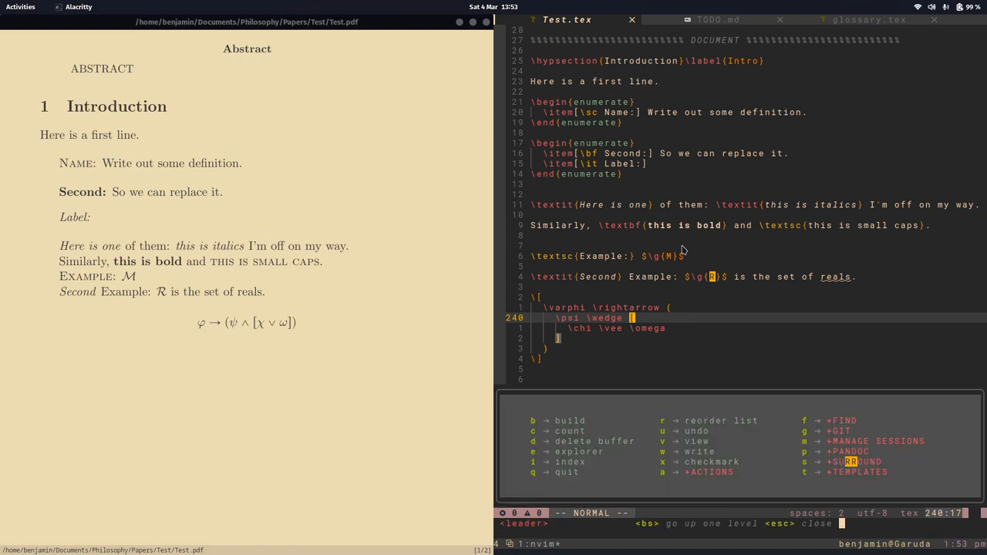
key("s")
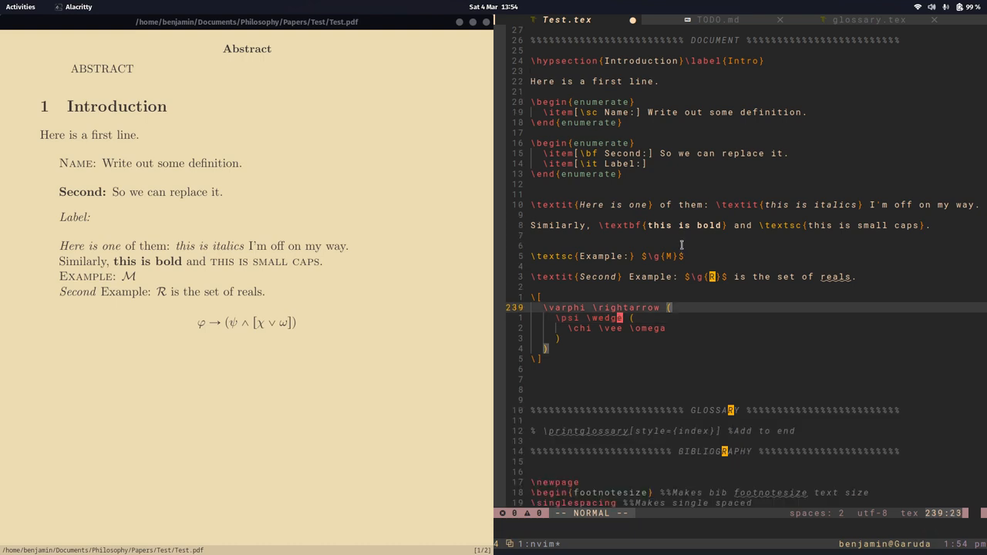
mouse_move(683, 250)
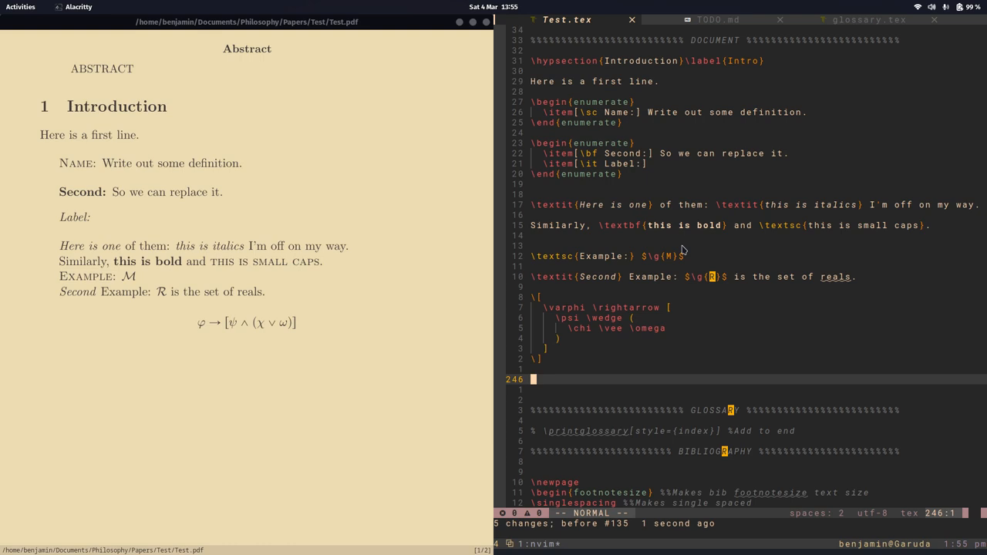
mouse_move(679, 264)
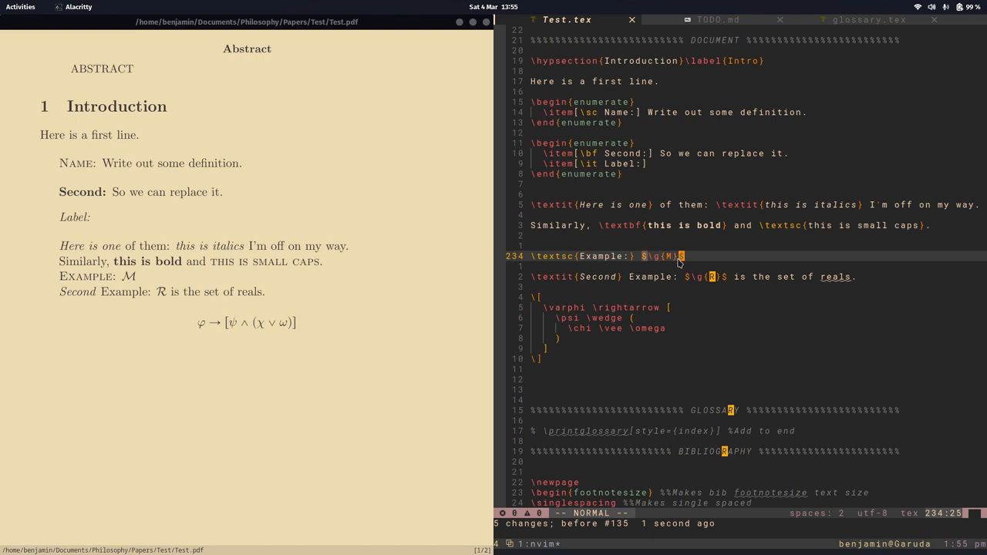
Retype the opening brace { before M
key("i")
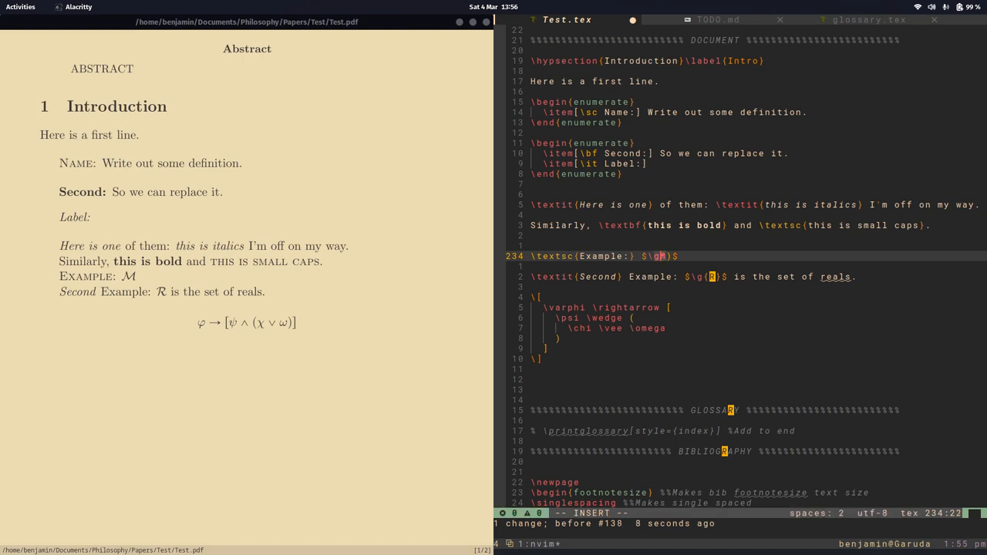
type("{")
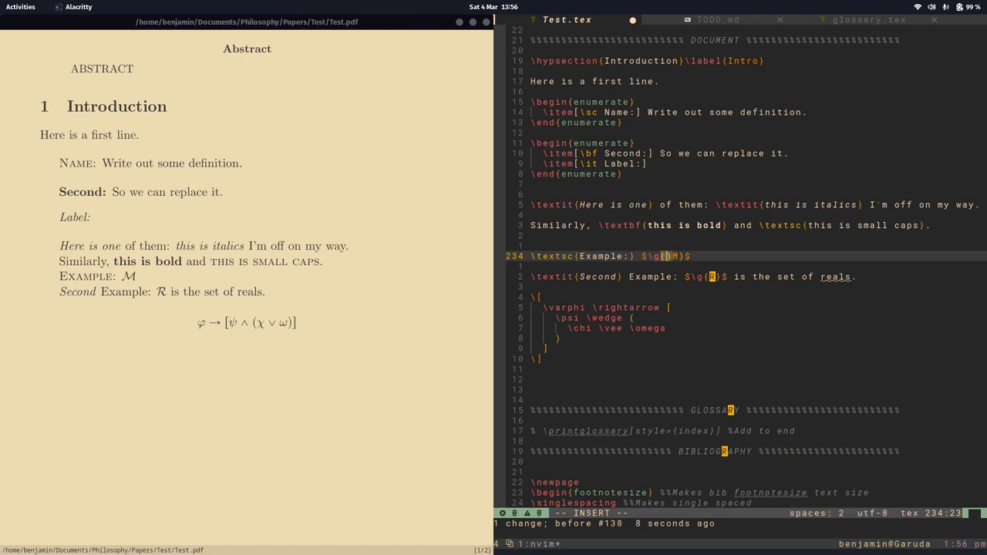